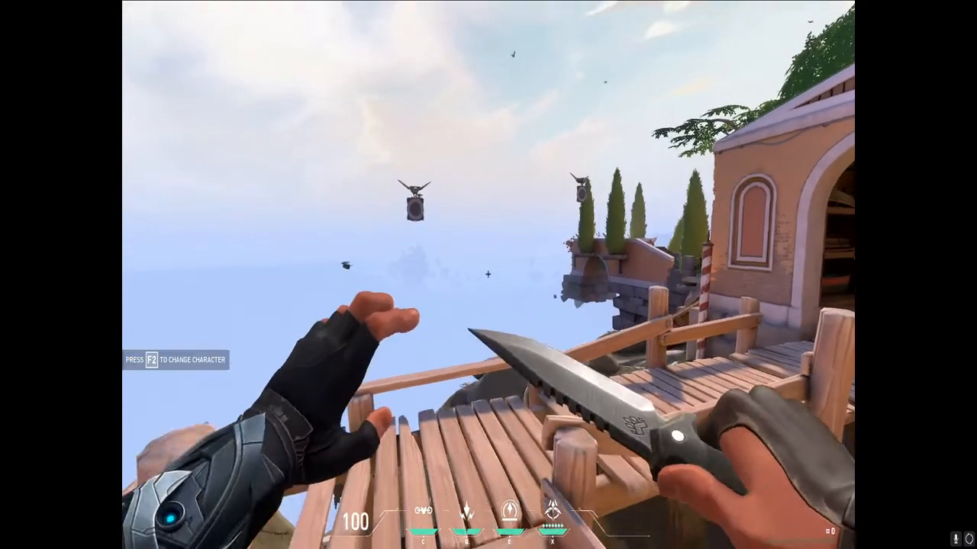
{"action": "mouse_move", "coordinate": [488, 274]}
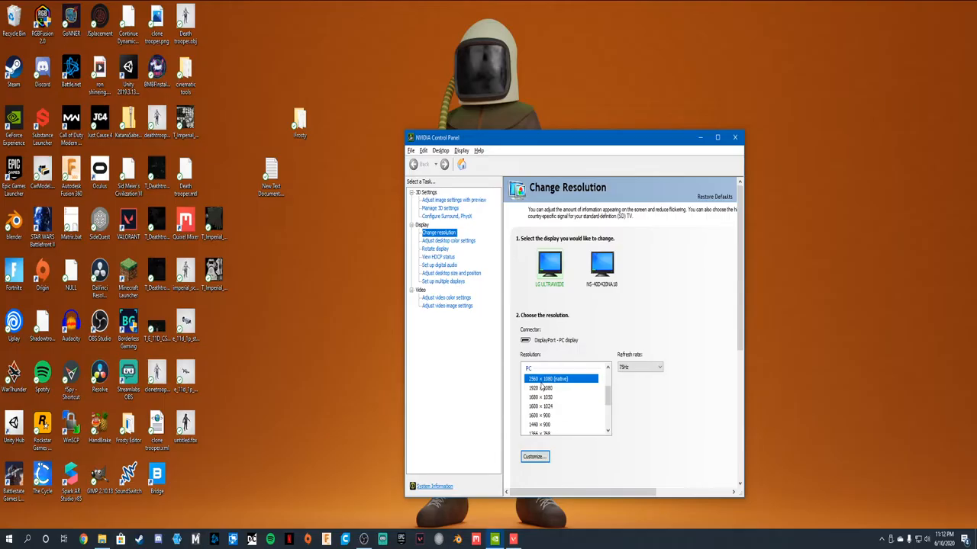
{"action": "mouse_move", "coordinate": [534, 387]}
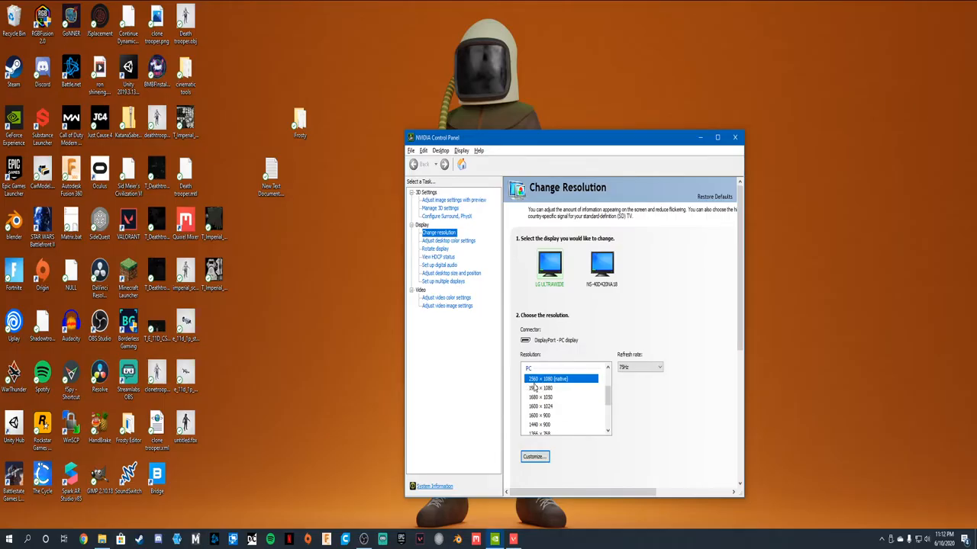
{"action": "mouse_move", "coordinate": [534, 394]}
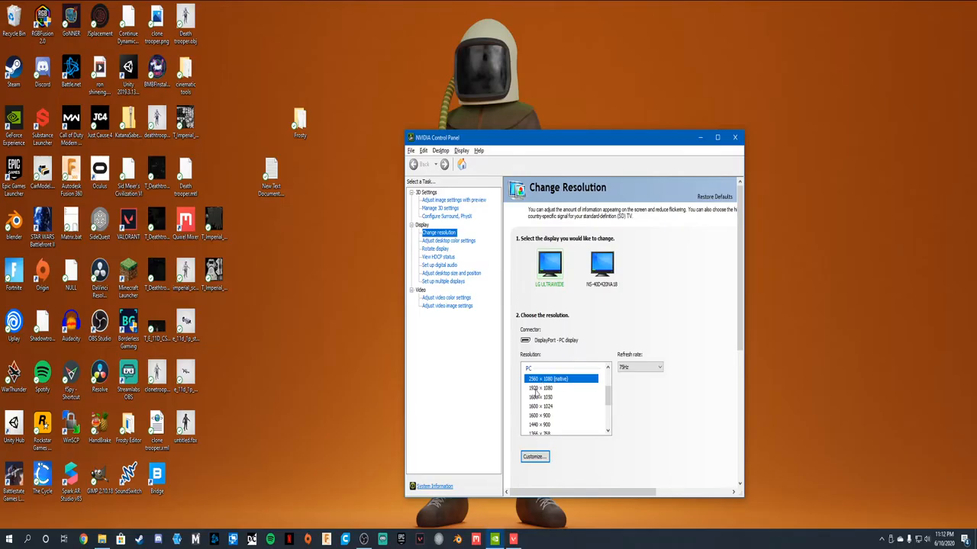
Switch the desktop to 1920 × 1080 in NVIDIA Control Panel and keep the change.
{"action": "left_click", "coordinate": [541, 387]}
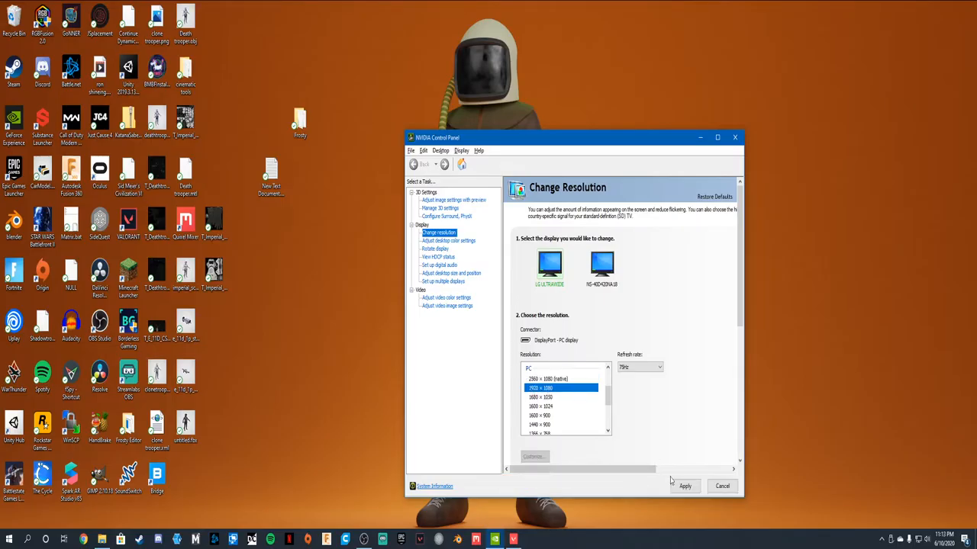
{"action": "left_click", "coordinate": [684, 486]}
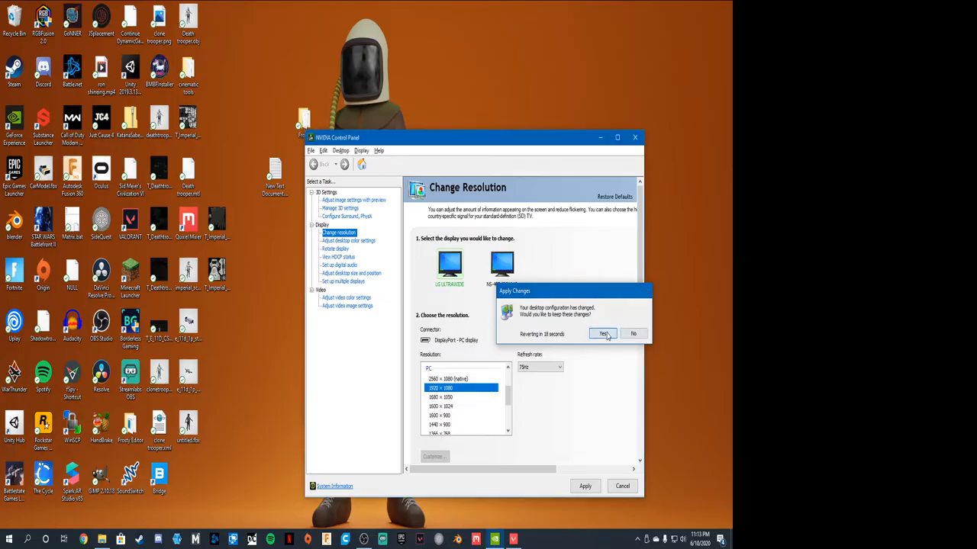
{"action": "left_click", "coordinate": [604, 335]}
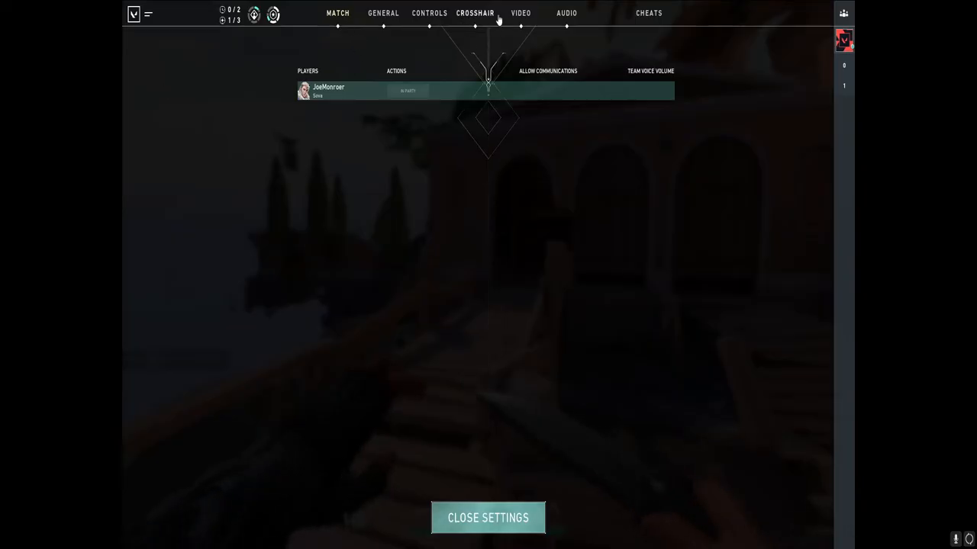
Apply a 1920 × 1080 game resolution in VALORANT's video settings with Fill aspect ratio.
{"action": "left_click", "coordinate": [521, 12]}
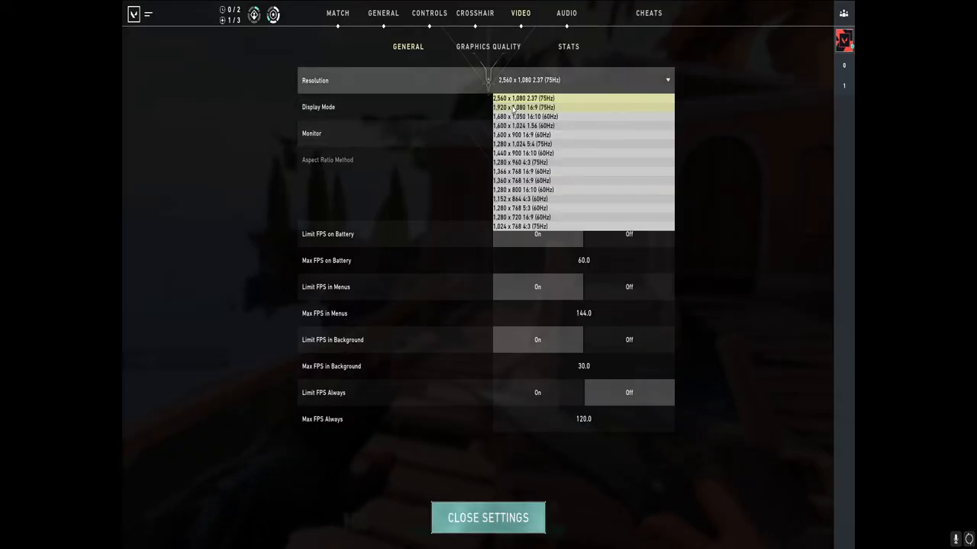
{"action": "left_click", "coordinate": [521, 107]}
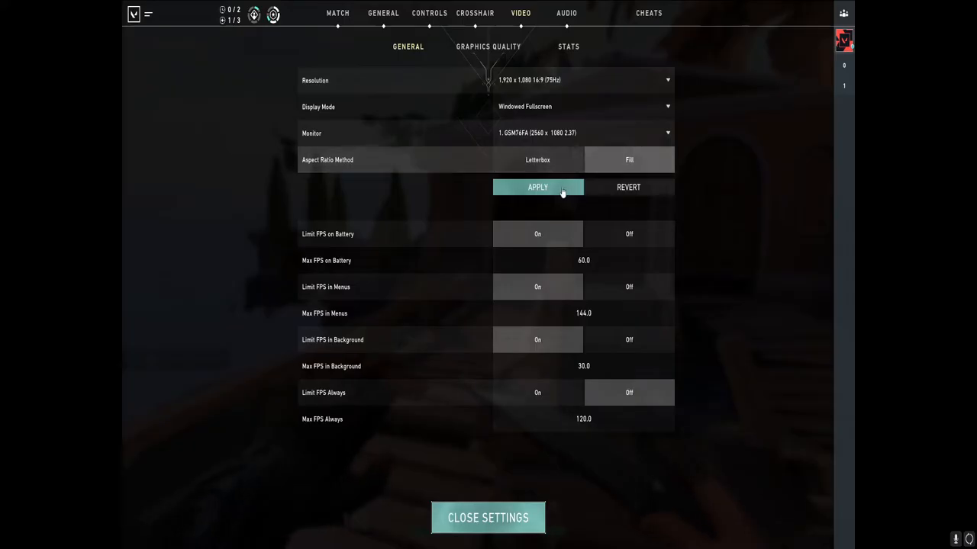
{"action": "left_click", "coordinate": [538, 187]}
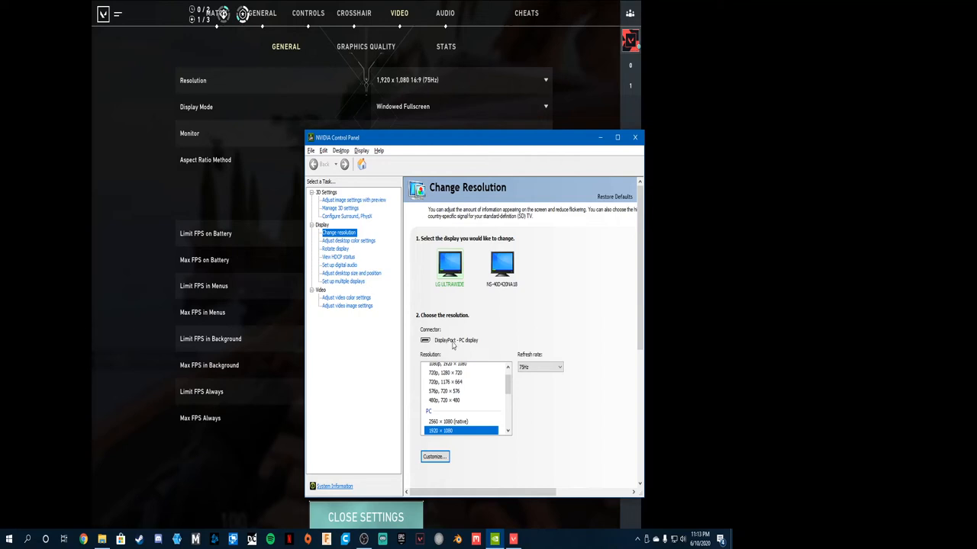
Set NVIDIA Control Panel back to native 2560 × 1080, confirm, and return to VALORANT.
{"action": "left_click", "coordinate": [447, 421]}
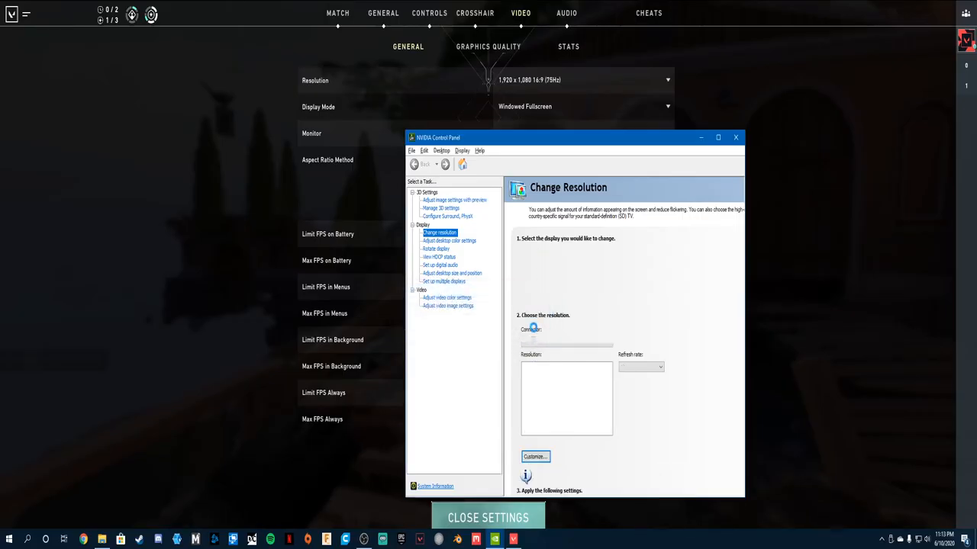
{"action": "left_click", "coordinate": [735, 137]}
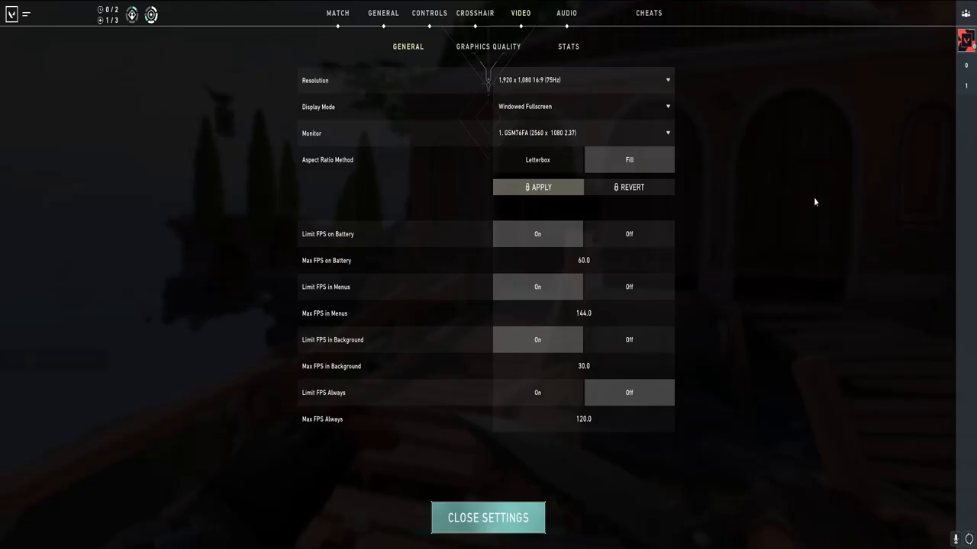
{"action": "left_click", "coordinate": [488, 518]}
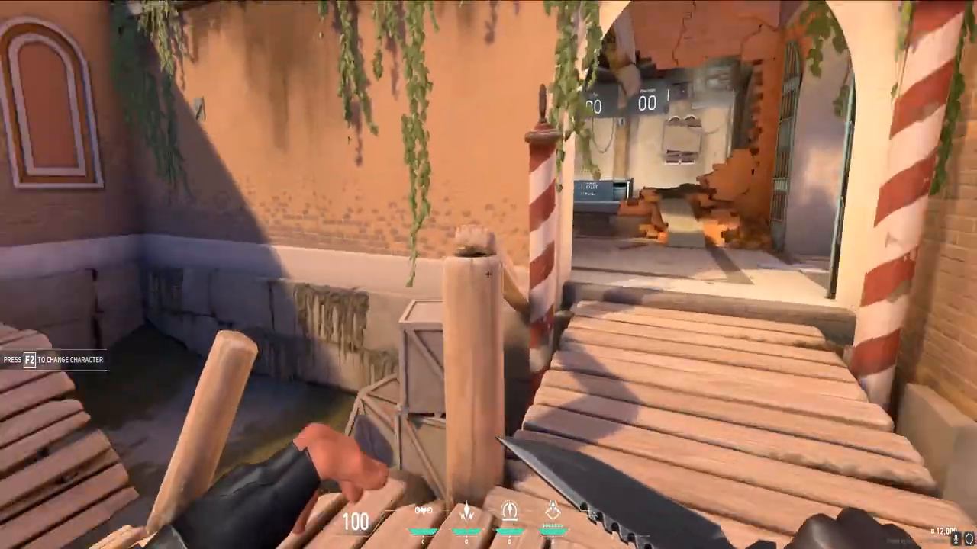
{"action": "mouse_move", "coordinate": [489, 275]}
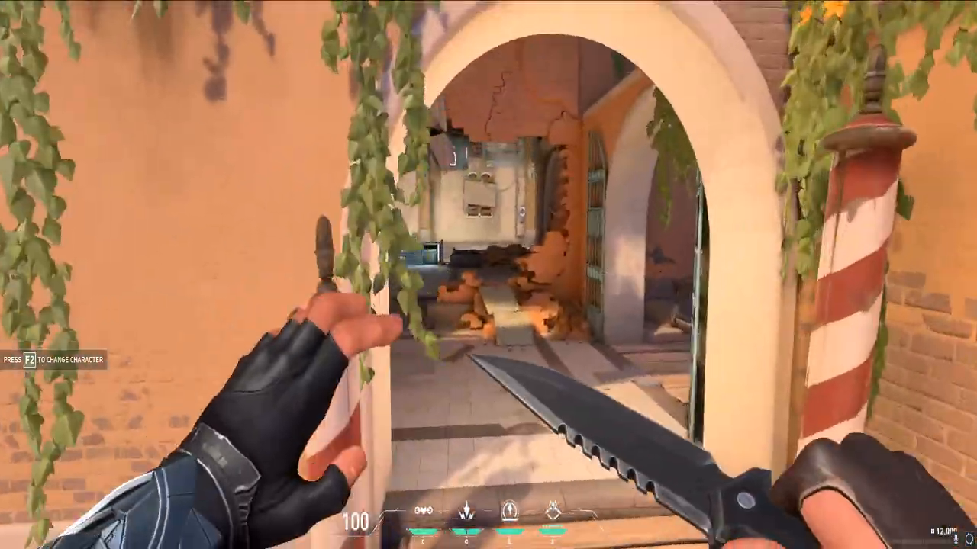